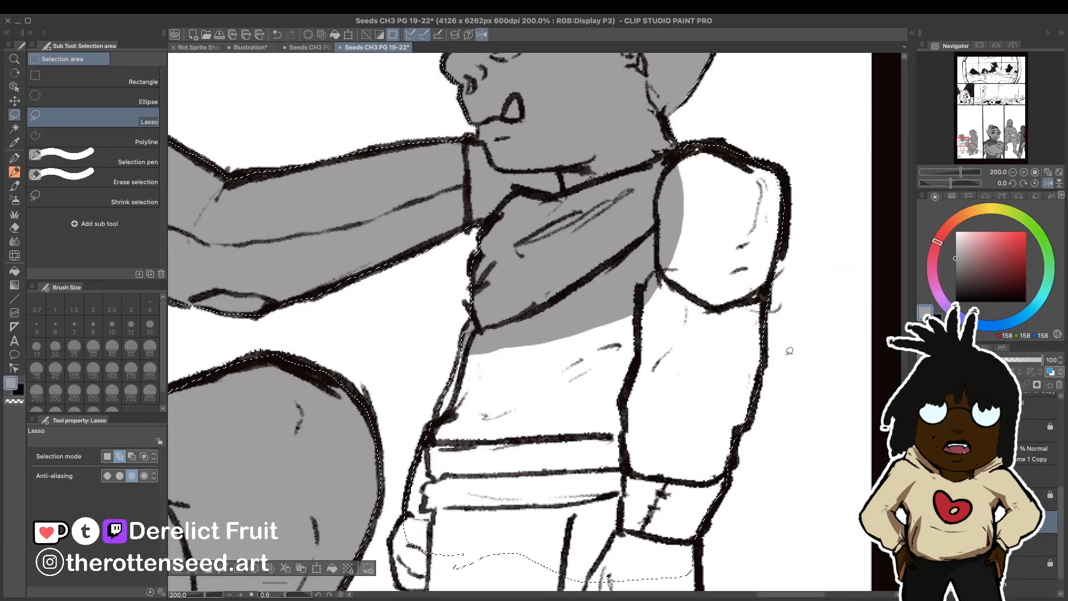
Scroll the canvas to the figure's bodysuit and boots for blue-grey flatting
scroll(down, 3)
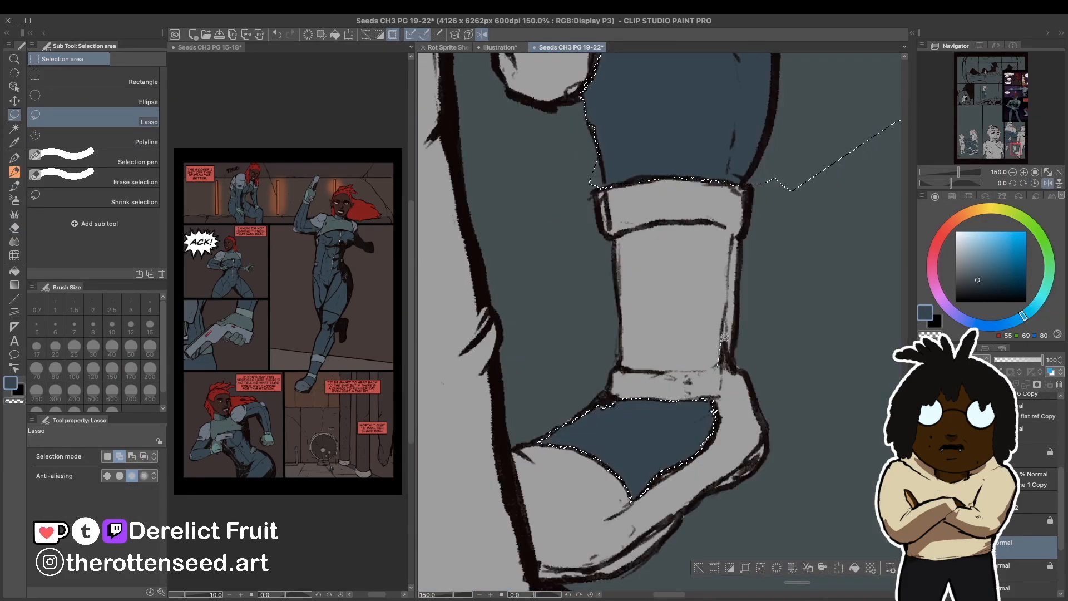
Switch the sub view from the earlier coloured page to the red-hair study sketches
click(206, 47)
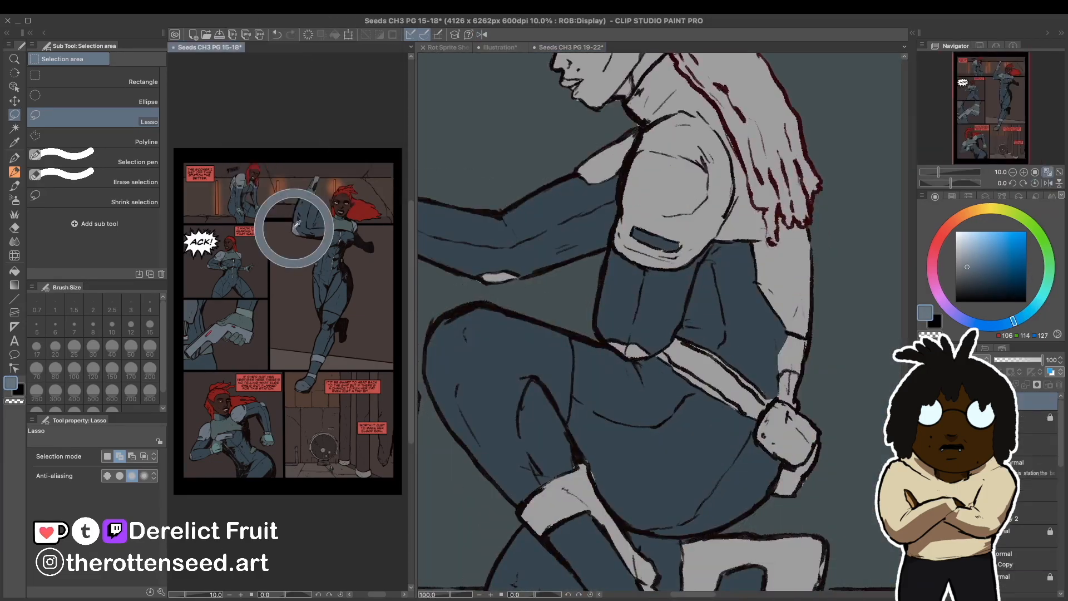
click(570, 47)
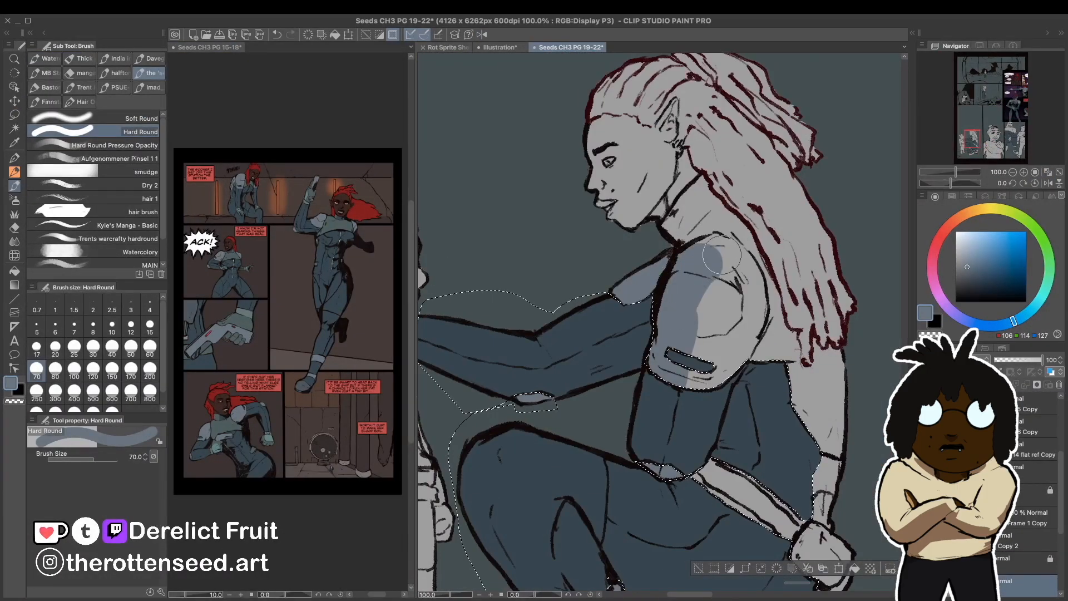
scroll(down, 3)
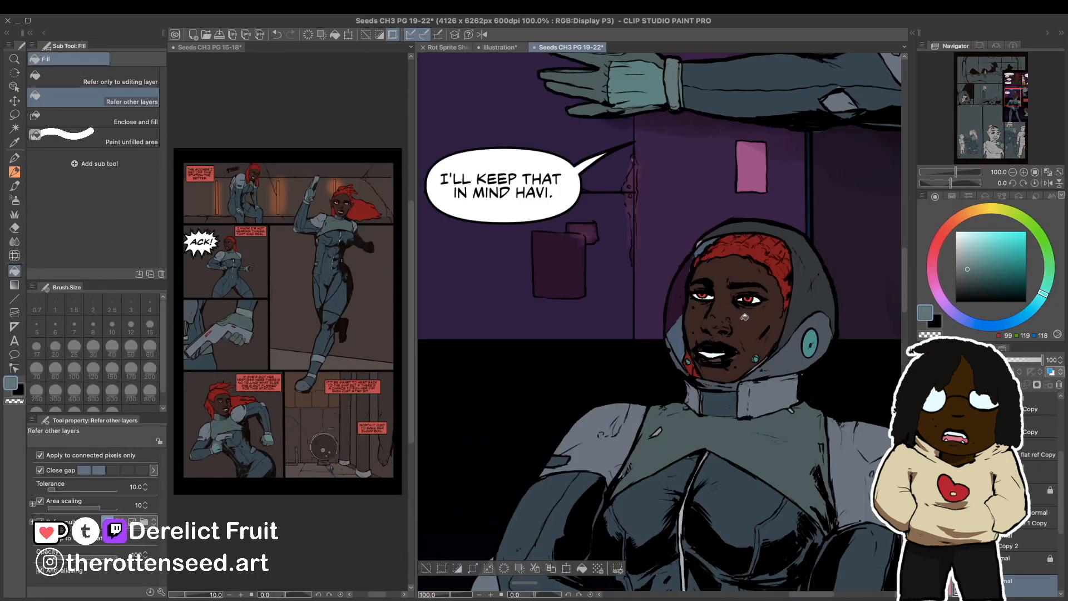
click(264, 46)
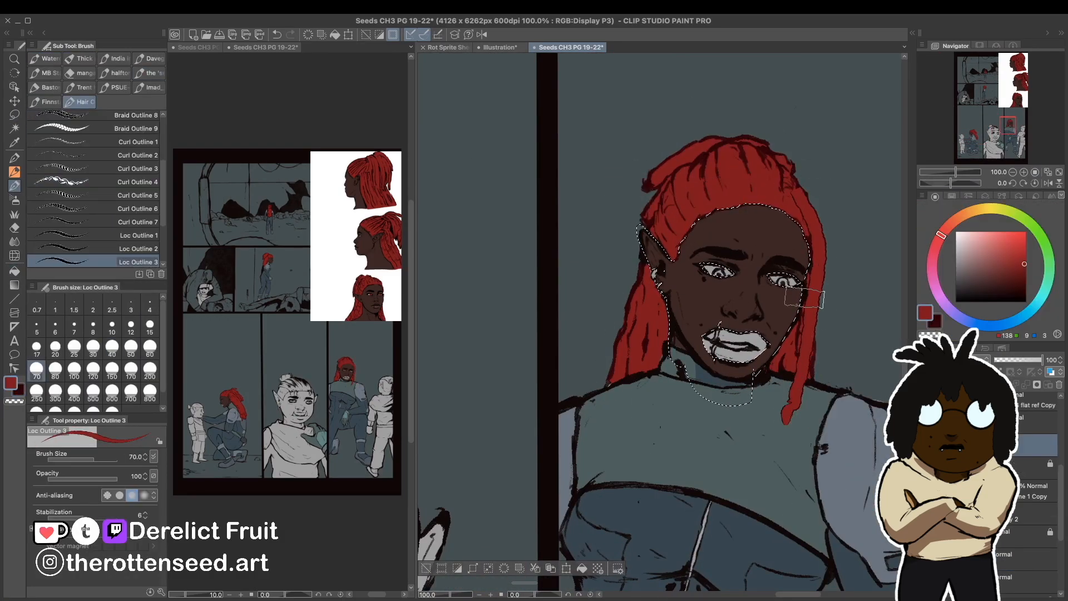
Paint the woman's red irises and mouth details, then flat the orc green and brown
click(138, 235)
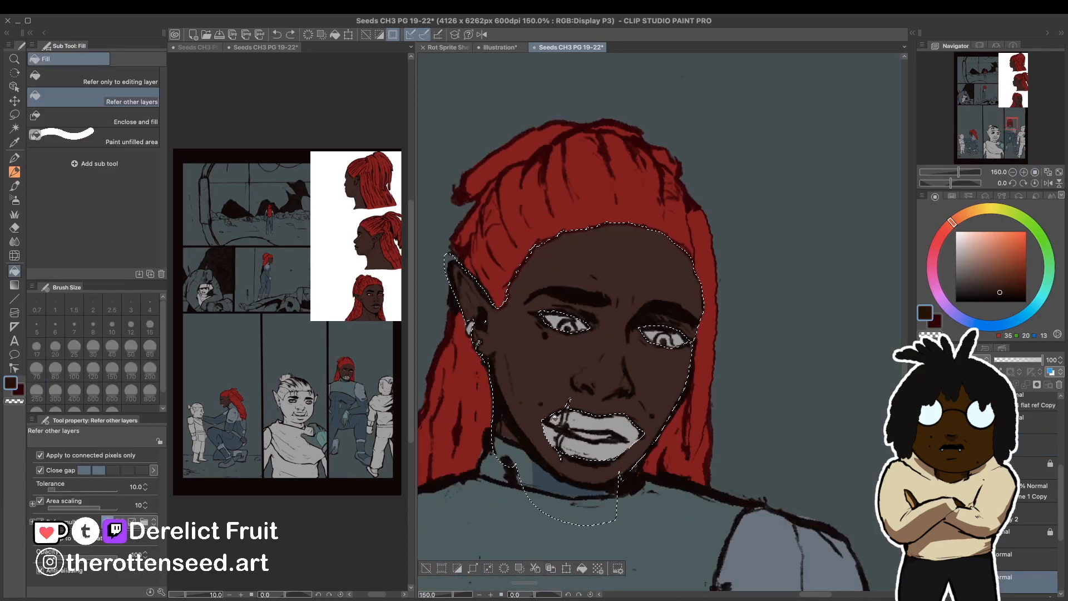
click(14, 158)
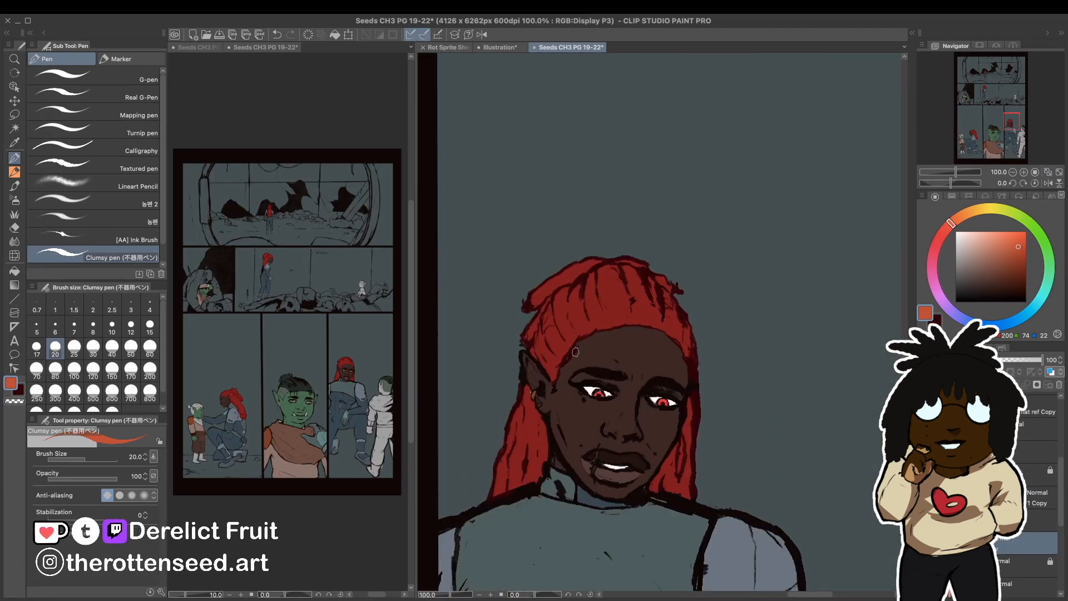
Paint the small orc green with white hair; recolour the central orc teal with orange eyes
click(14, 228)
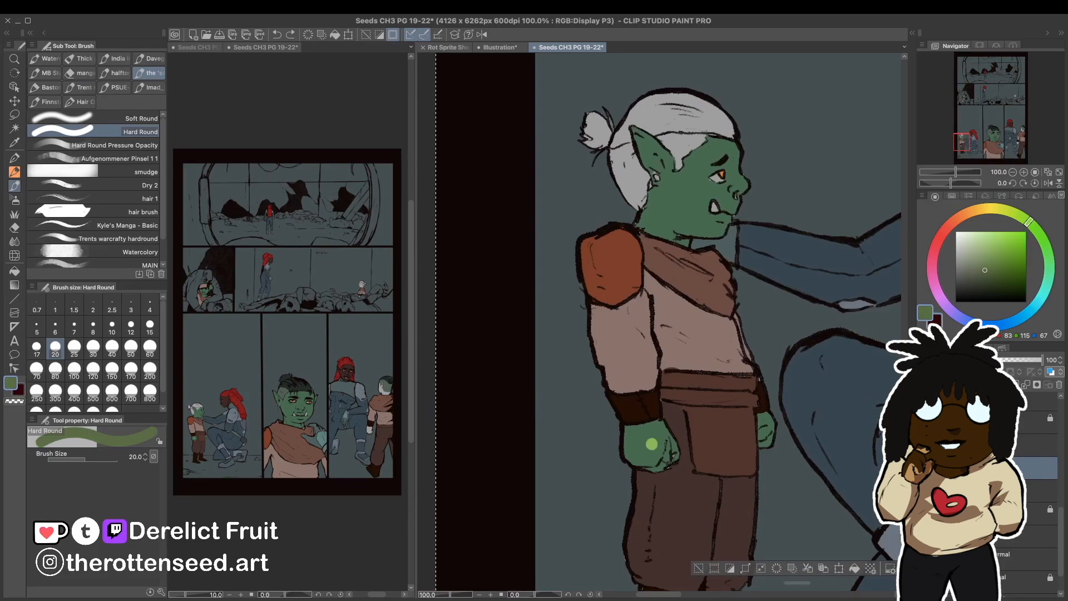
click(130, 325)
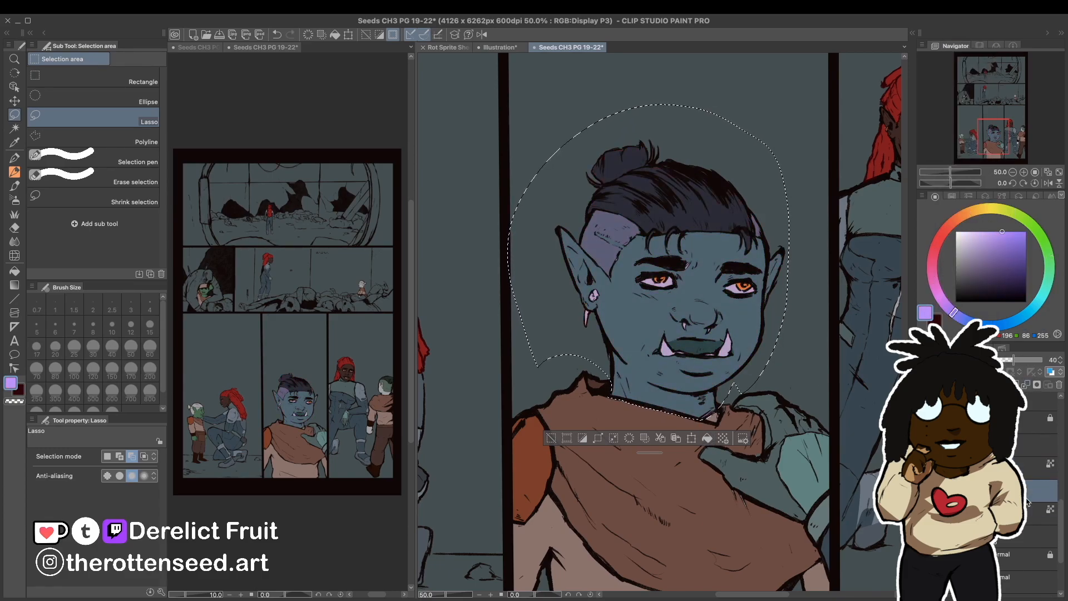
click(13, 128)
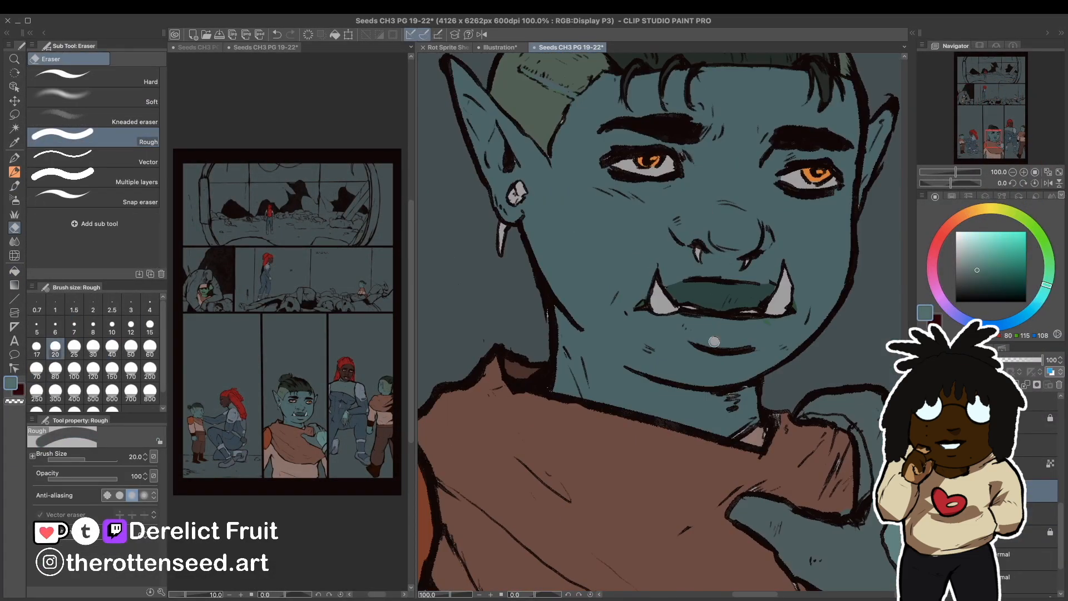
click(207, 47)
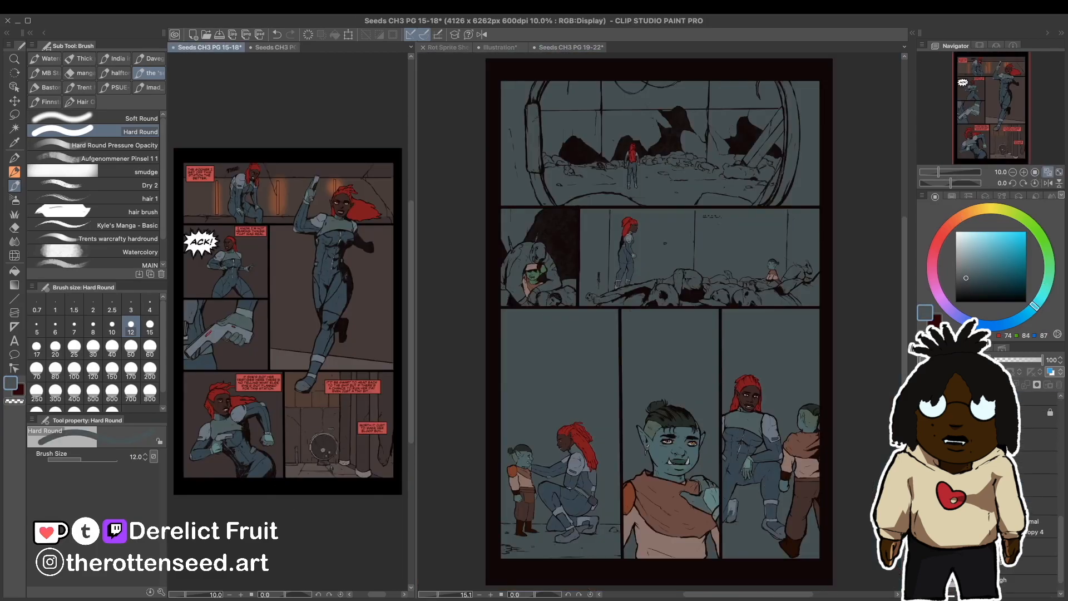
Fill the rubble scenes and lower panels with dark slate flats beside the earlier page
click(569, 47)
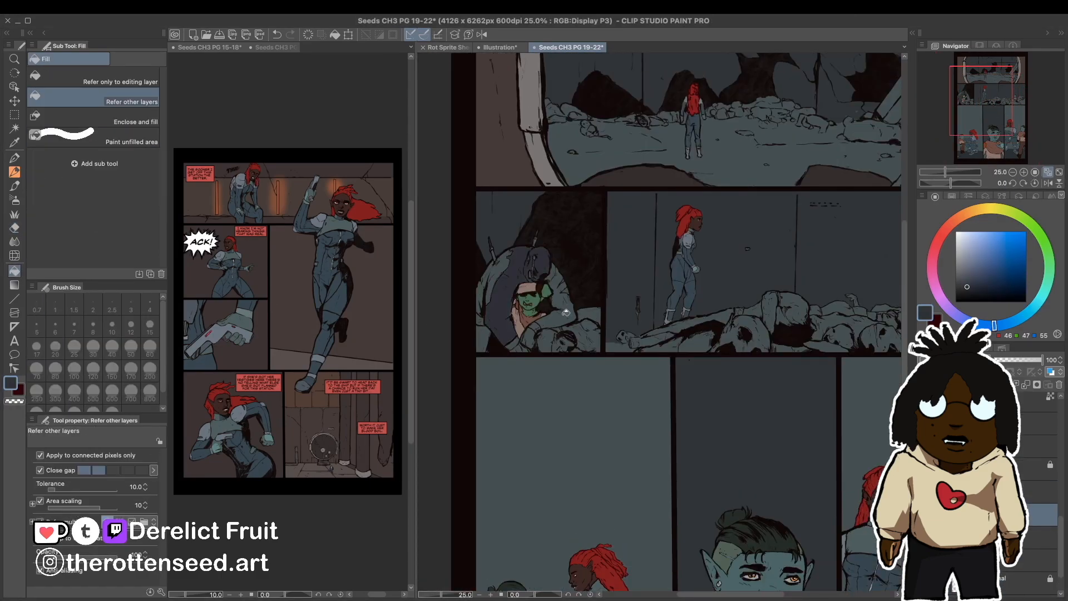
scroll(down, 3)
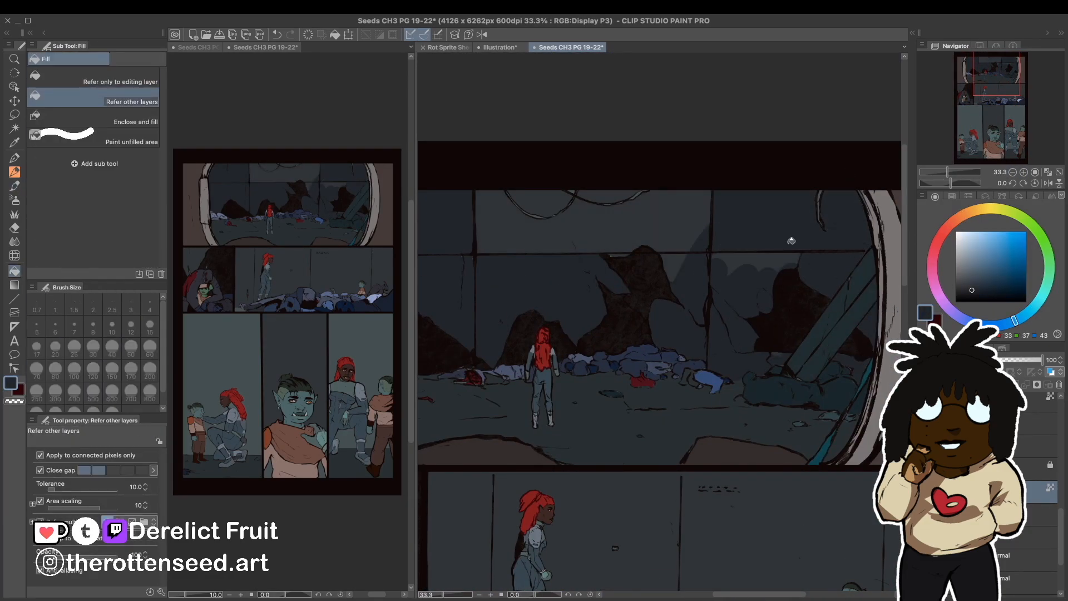
scroll(down, 3)
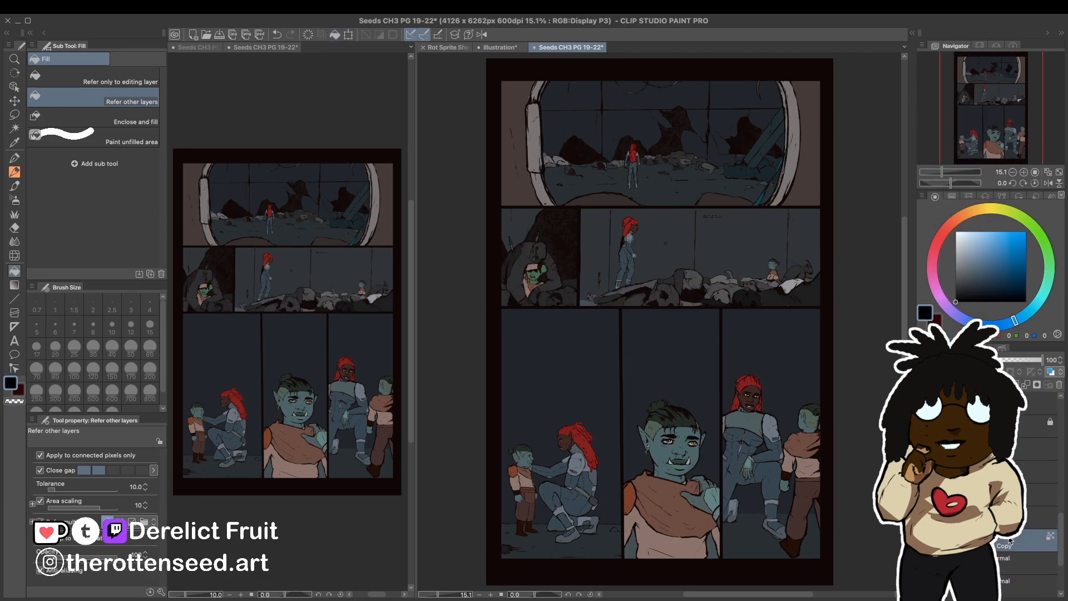
click(985, 289)
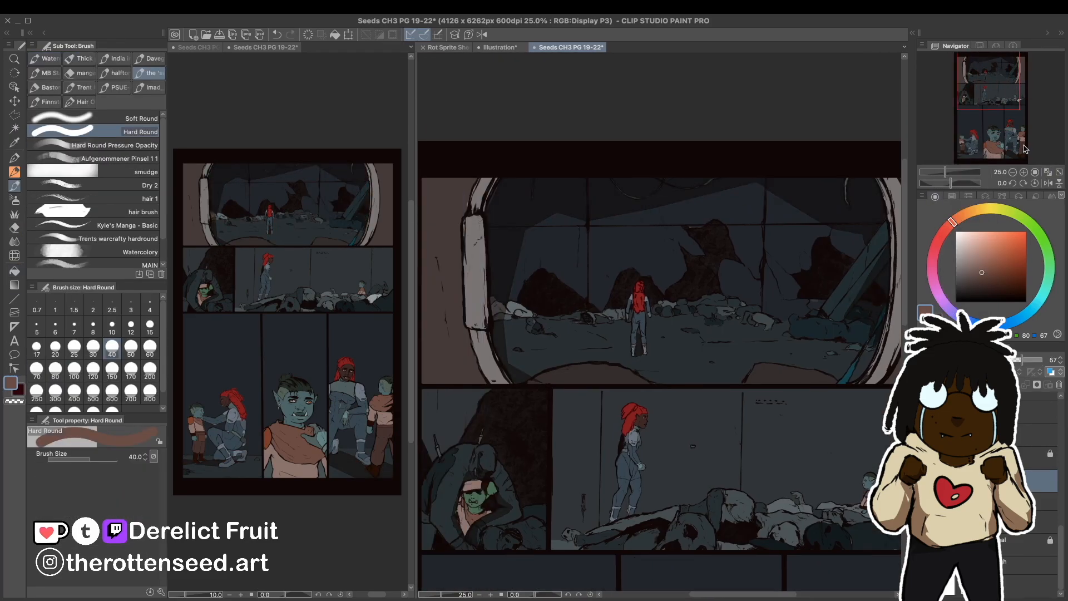
click(208, 47)
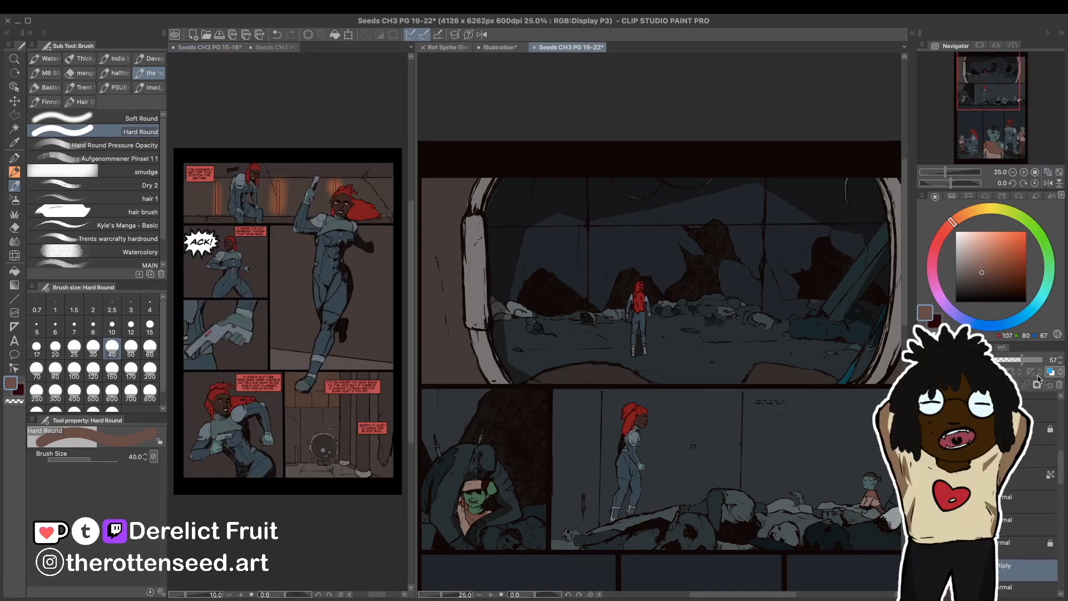
Draw white speech balloons over the panels and start typing the first dialogue line
click(269, 46)
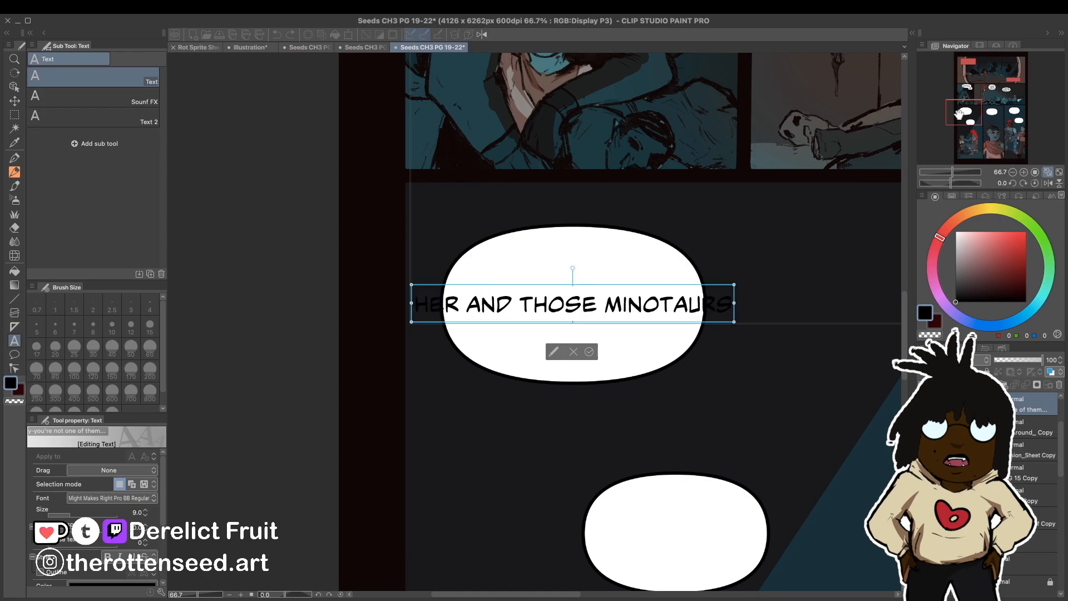
Letter 'RAN THROUGH EVERYONE.', 'TAKE IT', 'IT SUCKED THEM DRY', 'EVEN AFTER THEY'D FALLEN.'
text(RAN THROUGH EVERYONE.)
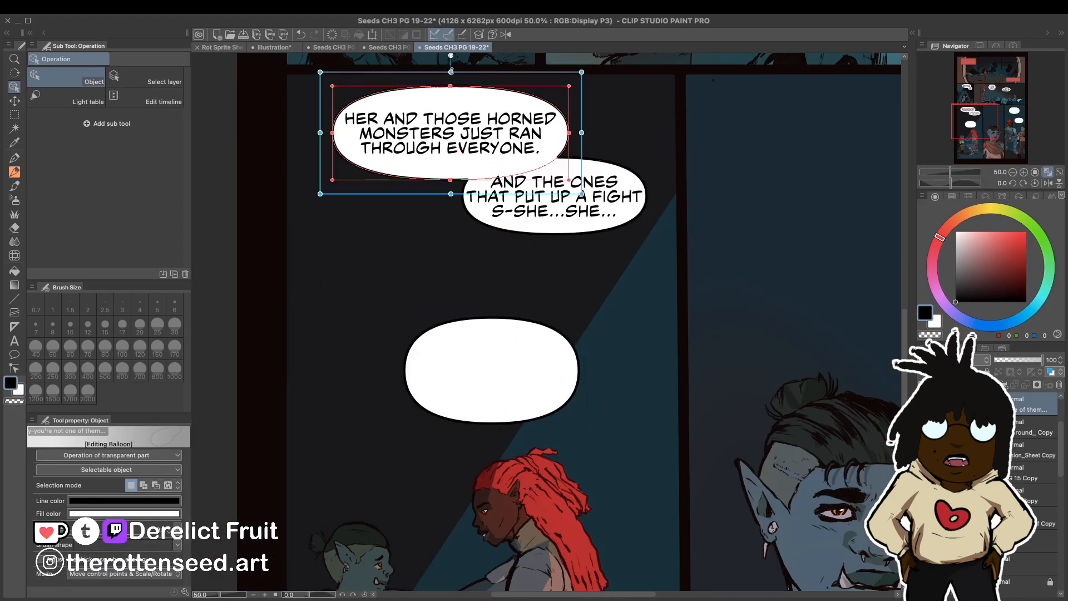
text(TAKE IT EASY)
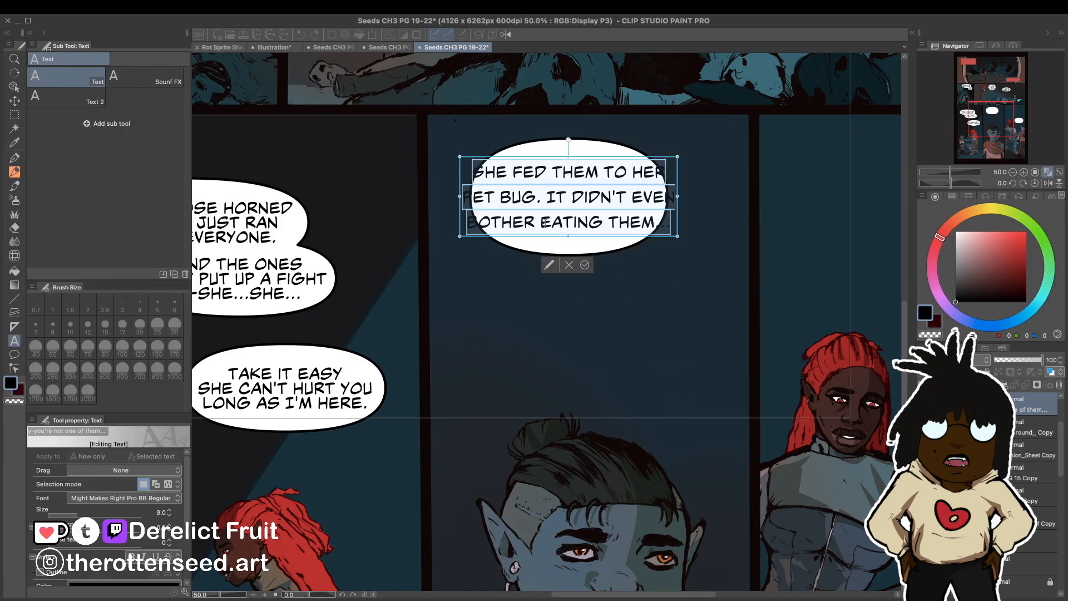
text(IT SUCKED THEM DRY)
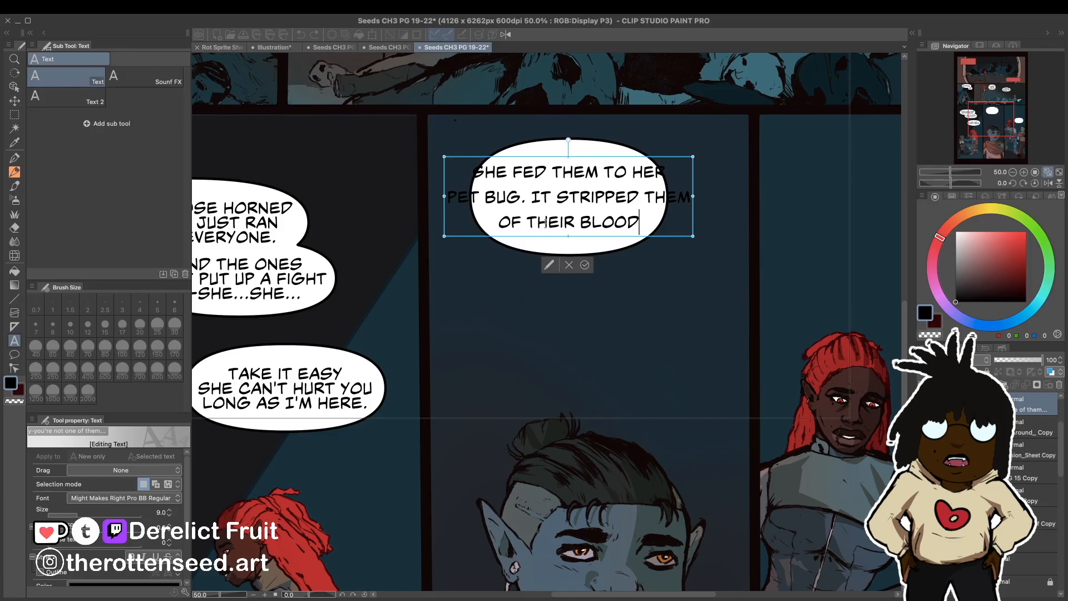
text(EVEN AFTER THEY'D FALLEN.)
text(IT TOOK THEIR BLOOD! WHAT)
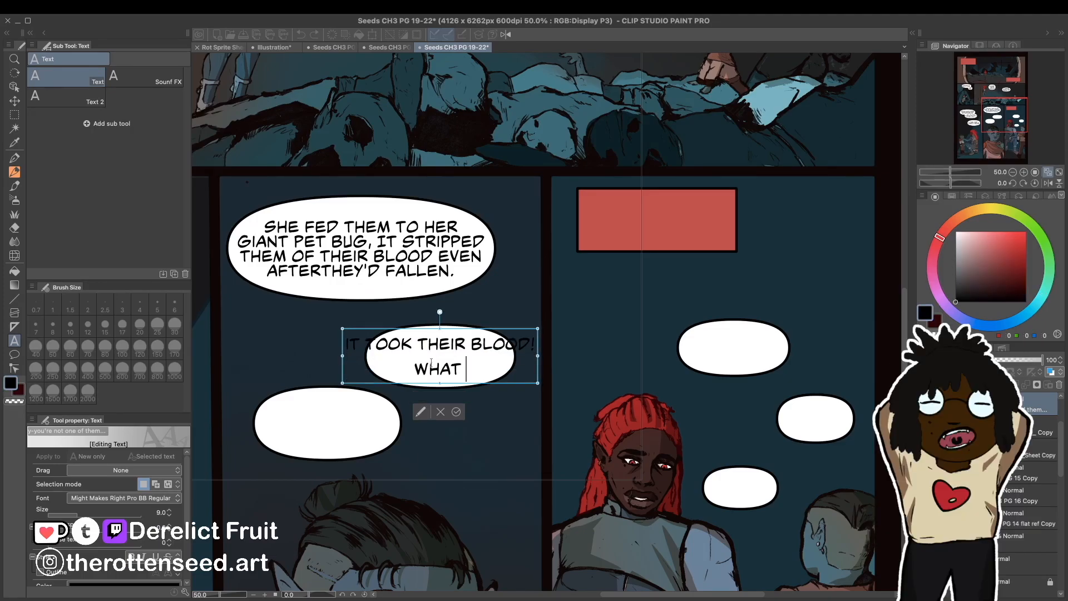
Letter 'IT GREW', 'MINOTAURS, A WITCH, AND NOW A GOD', and 'IF YOU DON'T MIND ME ASKING HOW'
click(455, 412)
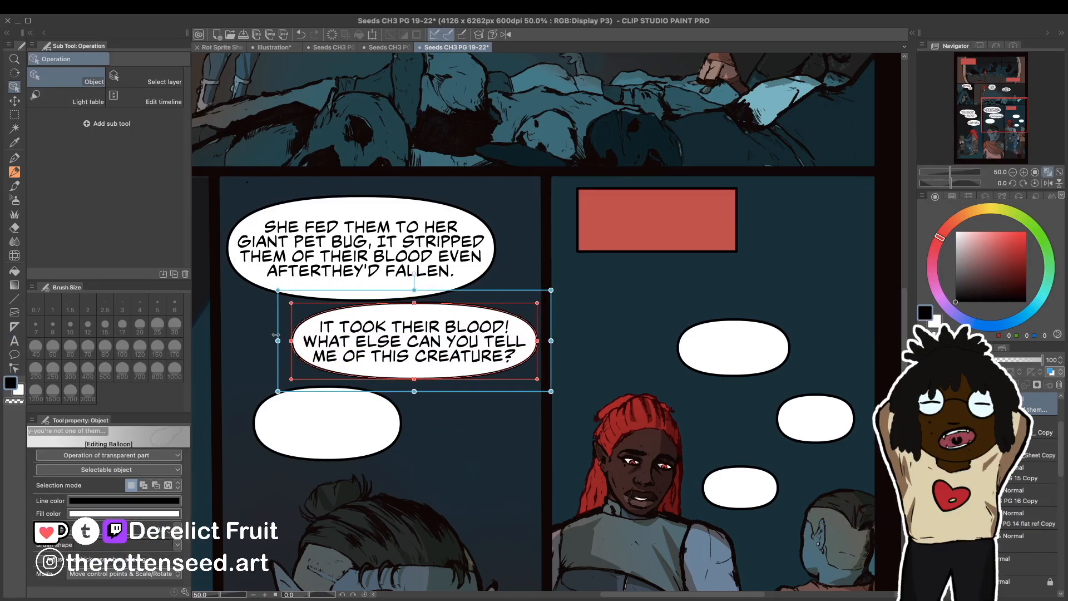
text(IT GREW)
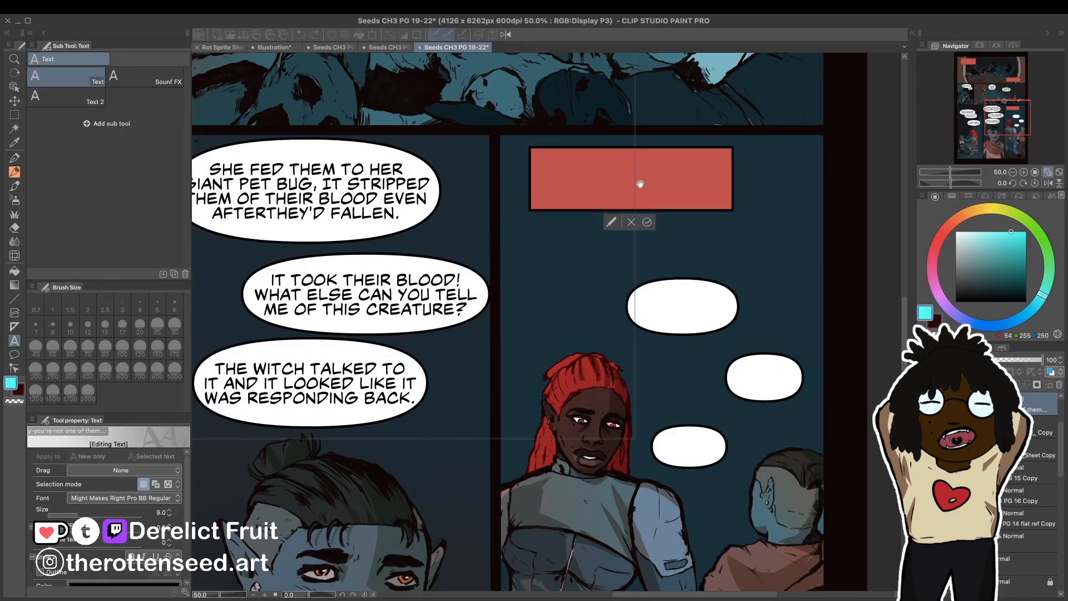
text(MINOTAURS, A WITCH, AND NOW A GOD)
click(682, 307)
text(THAT IS... HHMPH.)
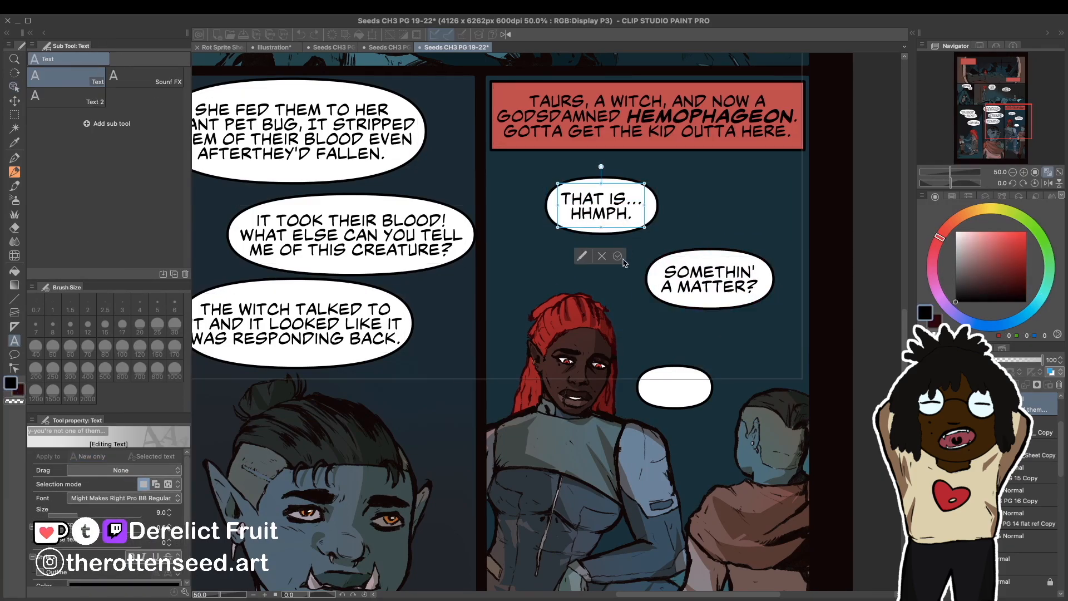
text(JUST CUR)
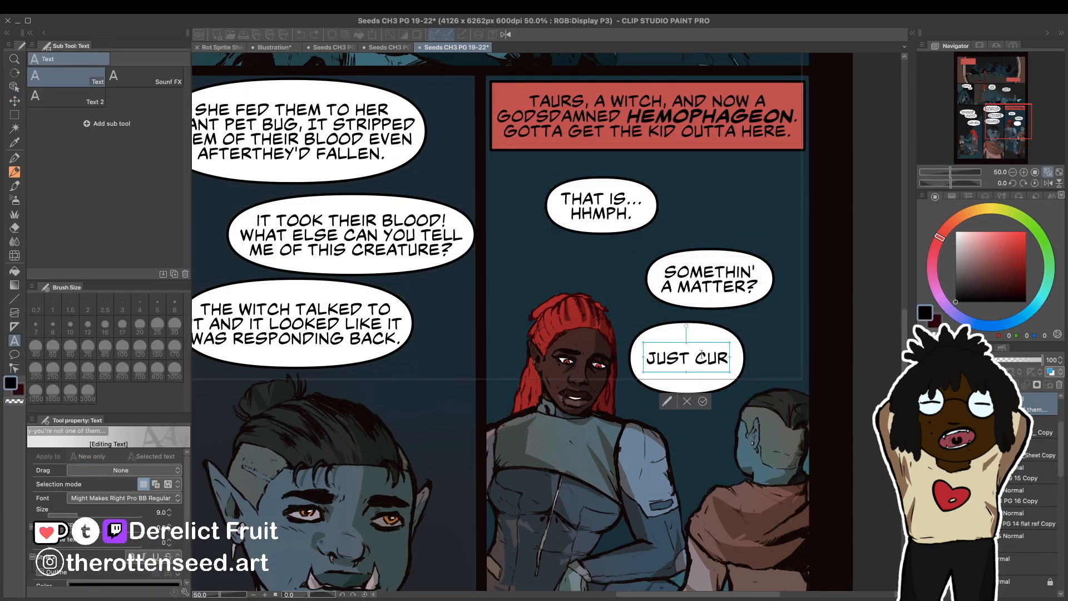
text(IF YOU DON'T MIND ME ASKING HOW)
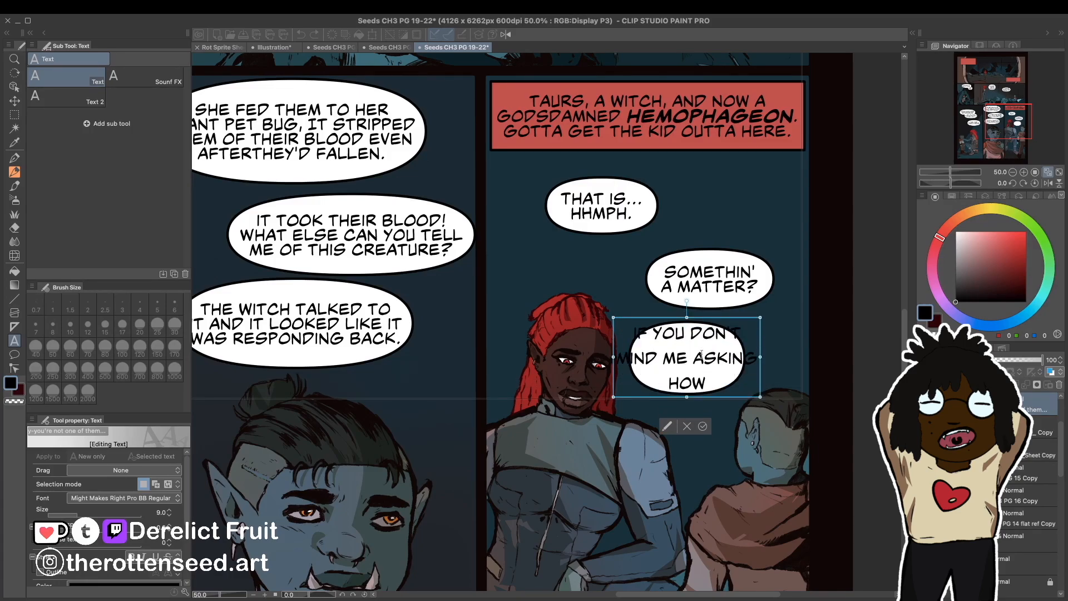